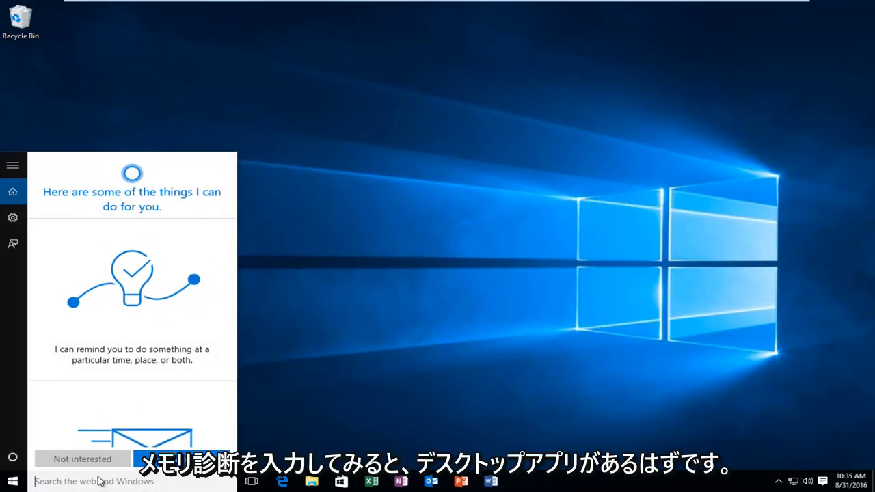
# - Search the taskbar for "memory dia" to surface Windows Memory Diagnostic as best match
pyautogui.write('memory dis')
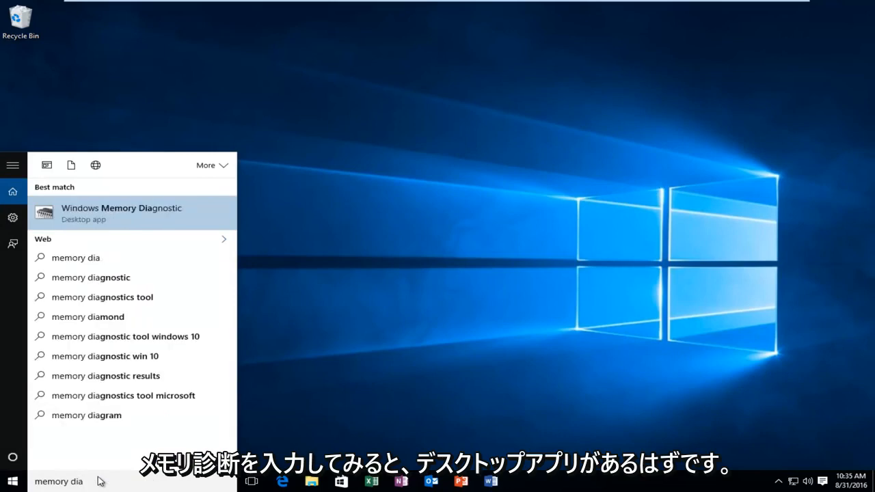
pyautogui.moveTo(98, 220)
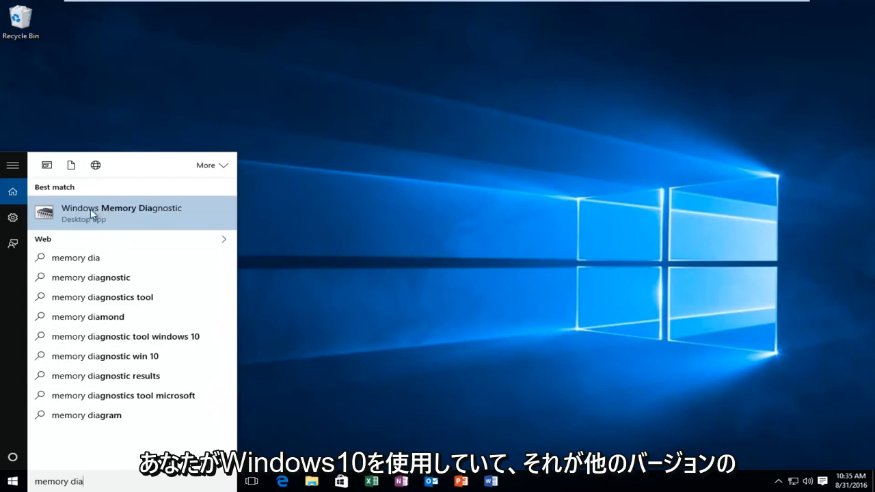
pyautogui.moveTo(91, 220)
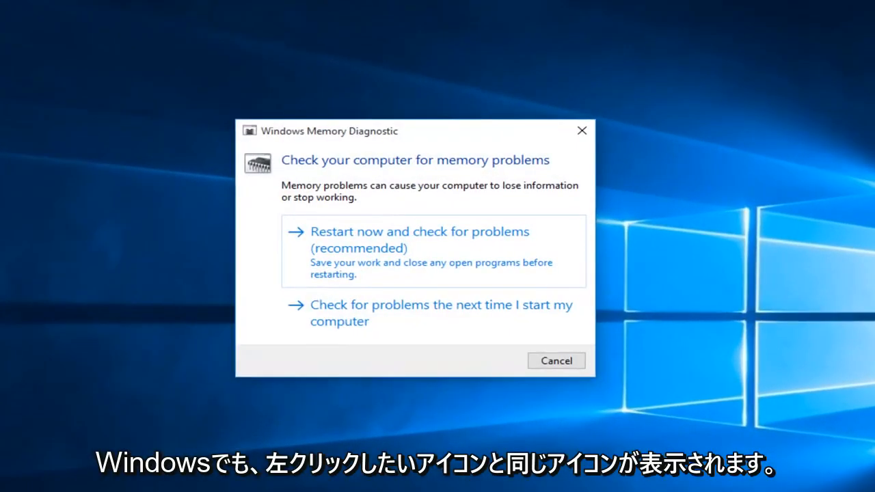
pyautogui.moveTo(369, 251)
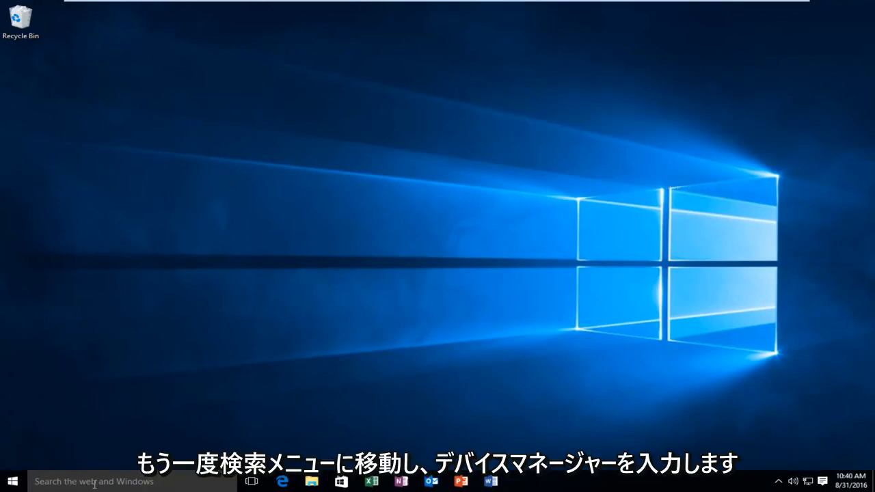
# - Search for "device manager" and launch Device Manager from the results
pyautogui.write('device manager')
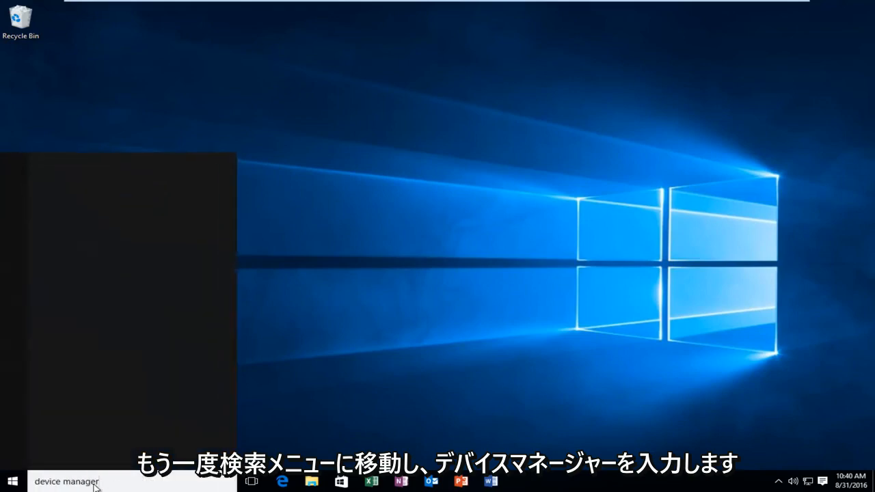
pyautogui.click(66, 481)
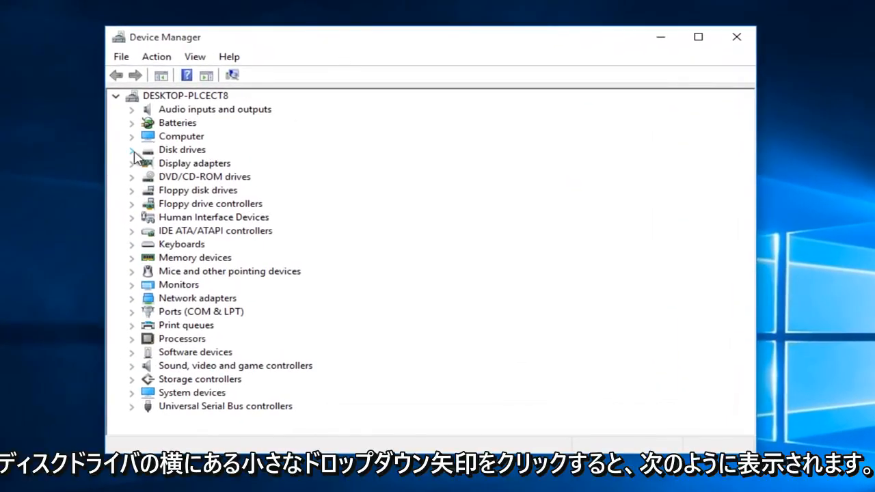
pyautogui.moveTo(142, 156)
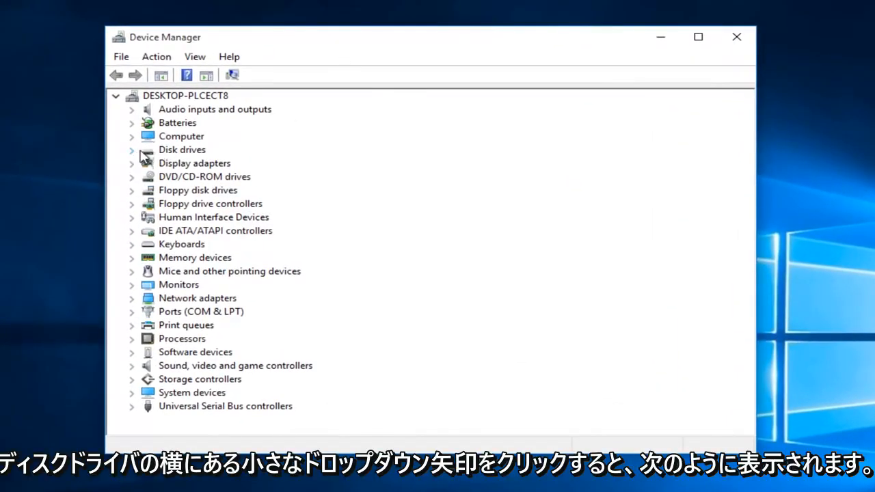
# - Expand Disk drives and view properties of the VMware Virtual S SCSI Disk Device
pyautogui.click(131, 149)
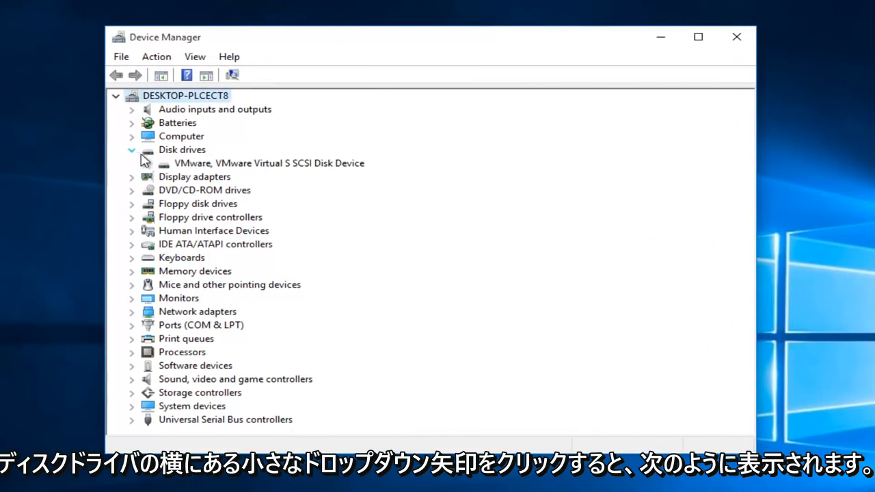
pyautogui.click(268, 163)
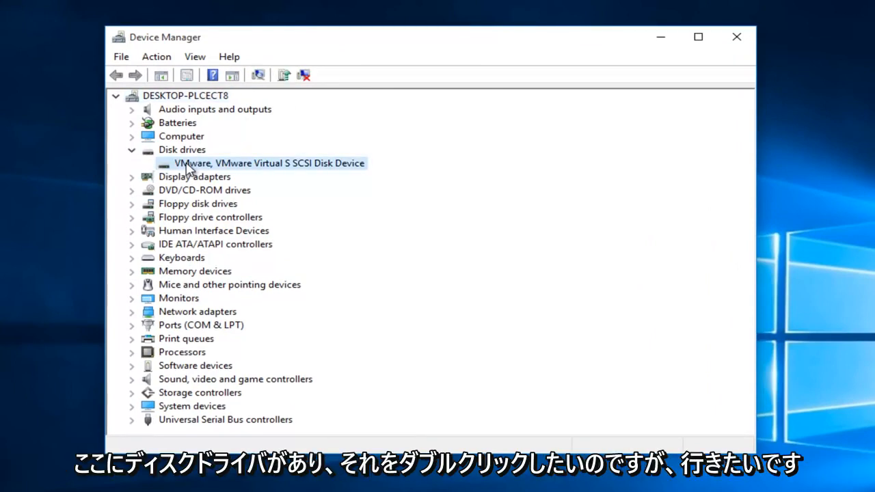
pyautogui.doubleClick(268, 163)
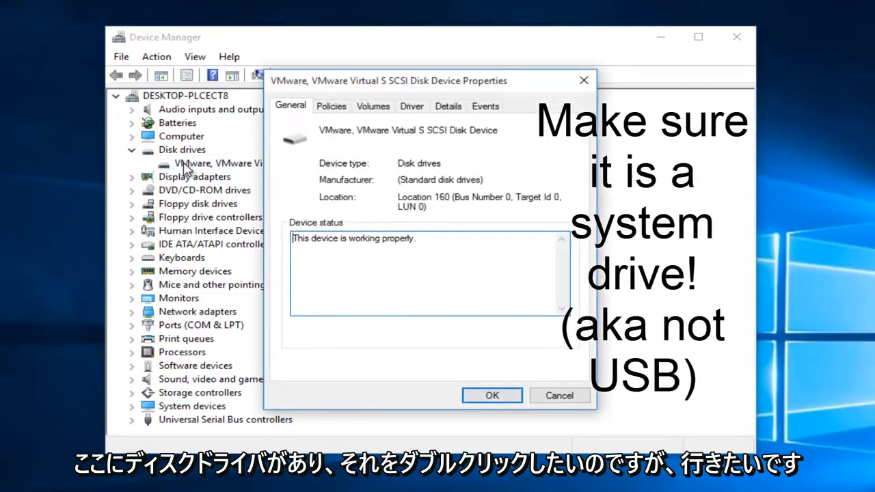
# - Set the disk's removal policy to Quick removal on the Policies tab and apply it
pyautogui.click(331, 106)
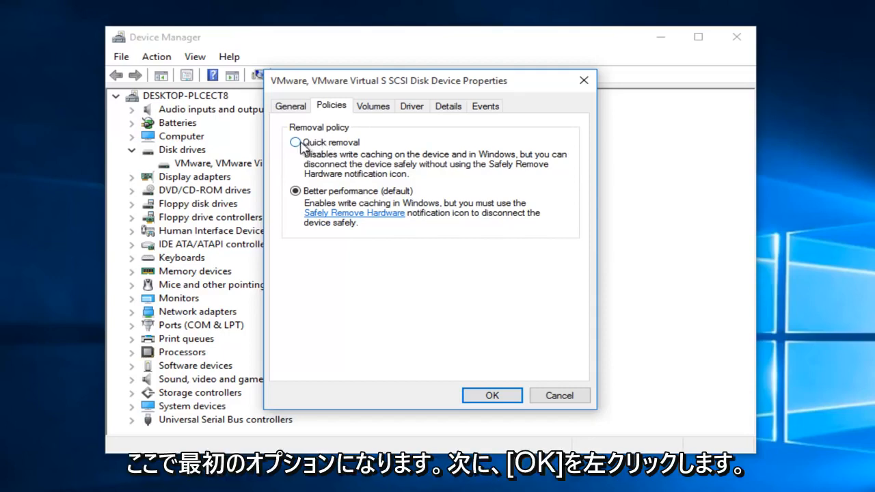
pyautogui.click(295, 142)
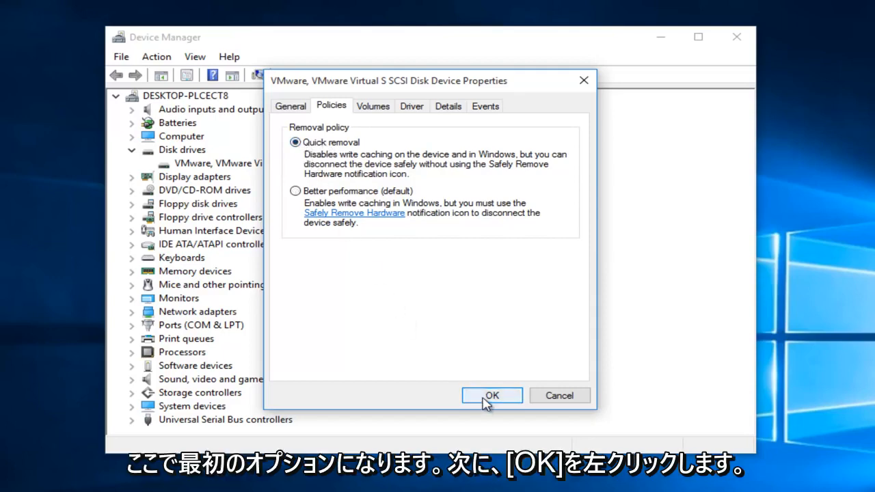
pyautogui.click(492, 395)
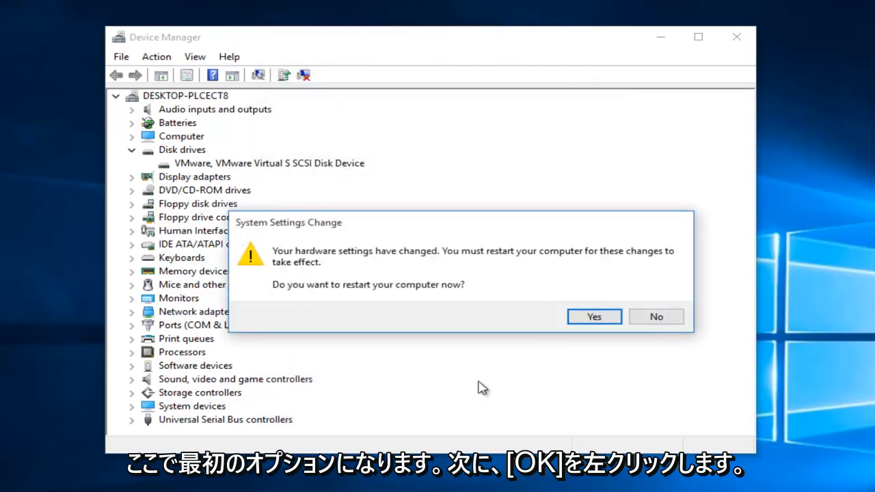
pyautogui.moveTo(311, 249)
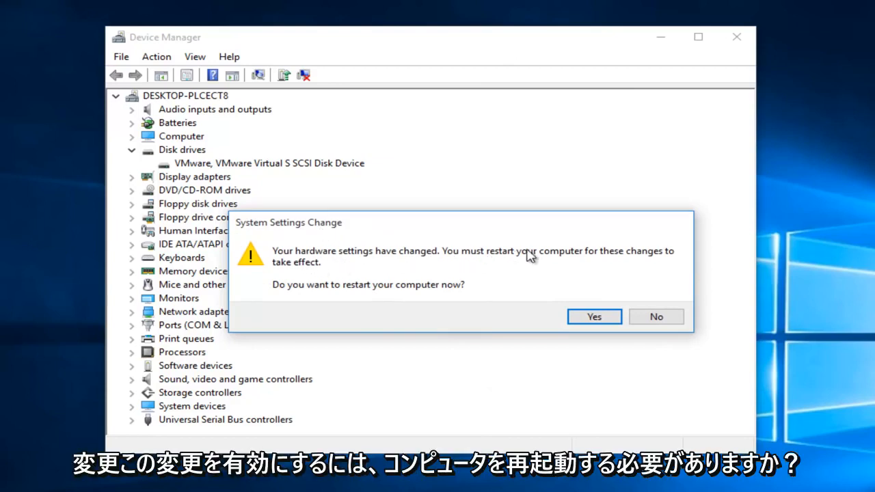
pyautogui.moveTo(274, 302)
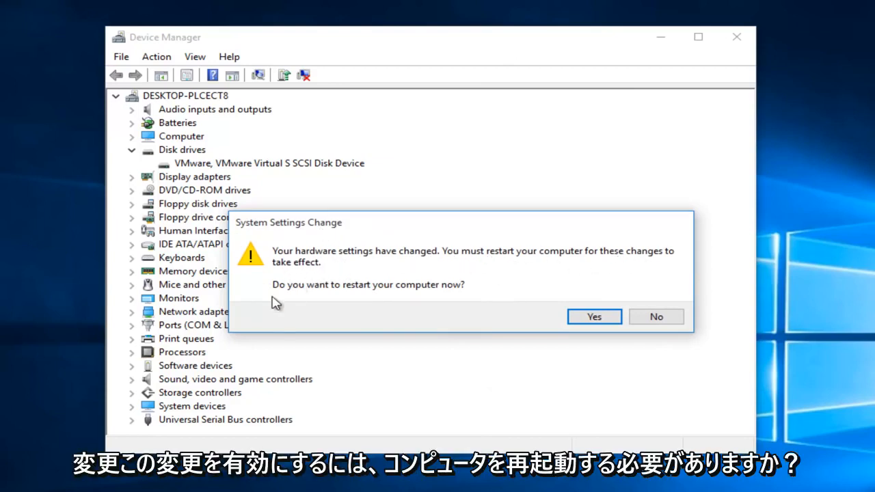
pyautogui.moveTo(532, 306)
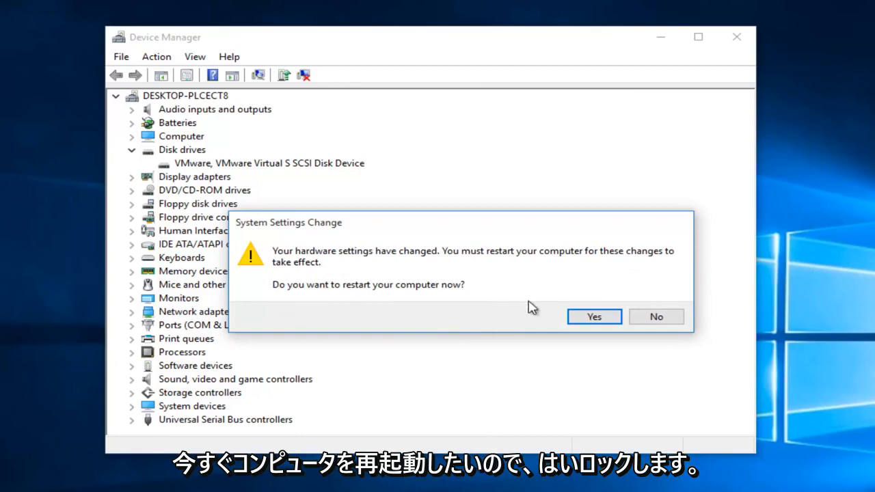